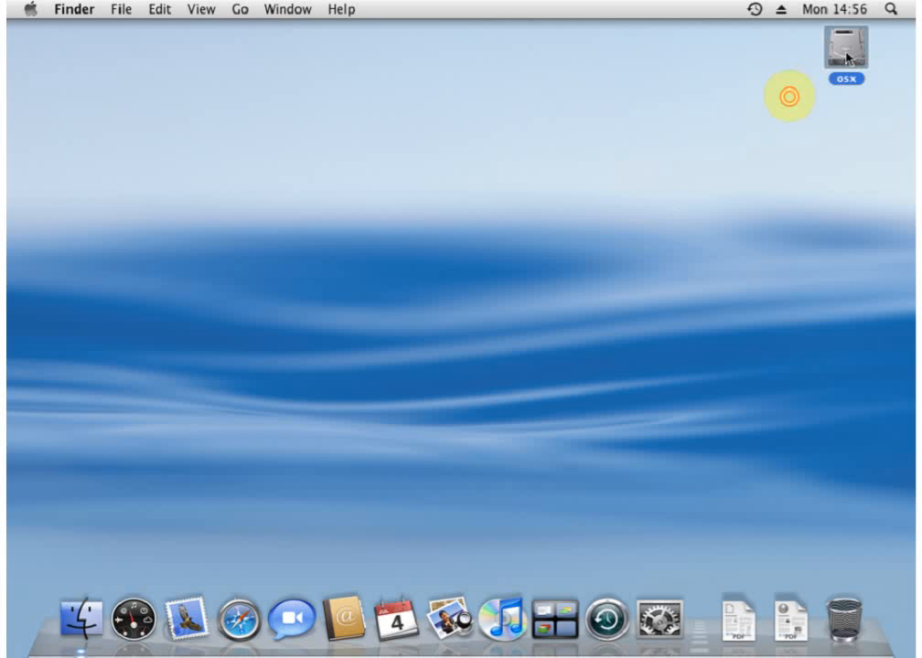
Navigate into the osx disk's Users folder and the youroldaccount home folder
double_click(845, 46)
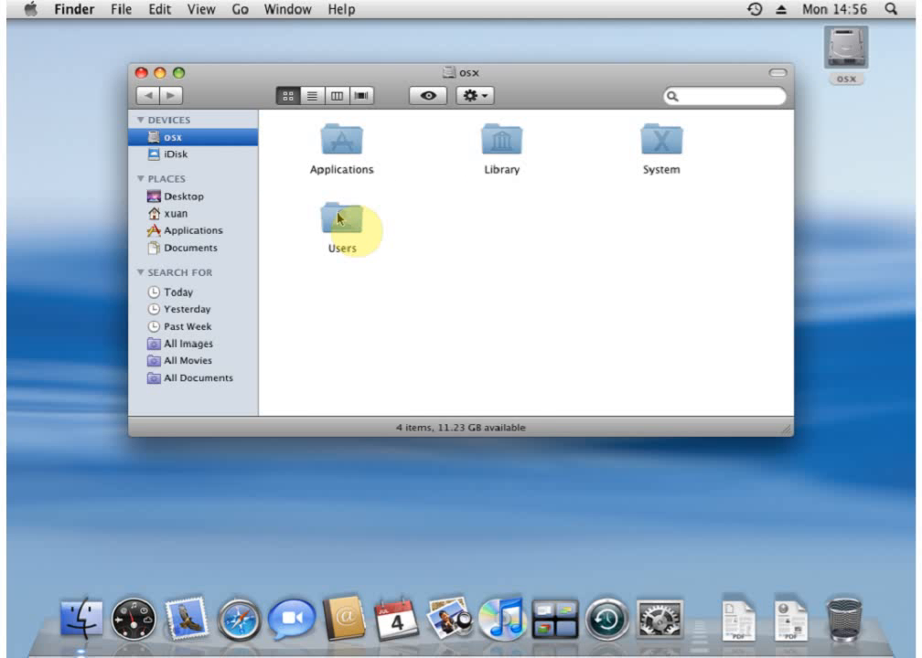
double_click(341, 224)
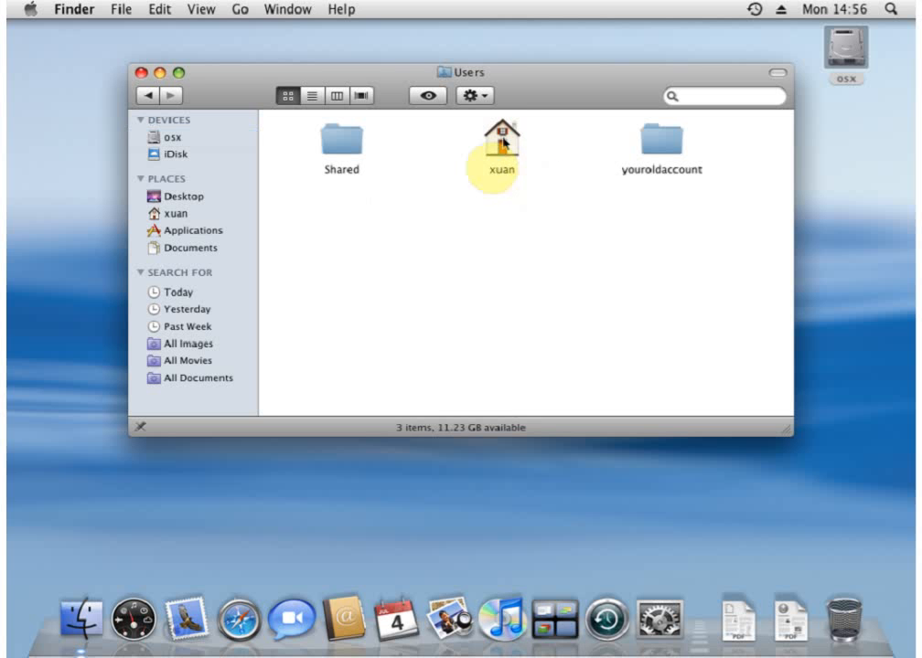
left_click(500, 139)
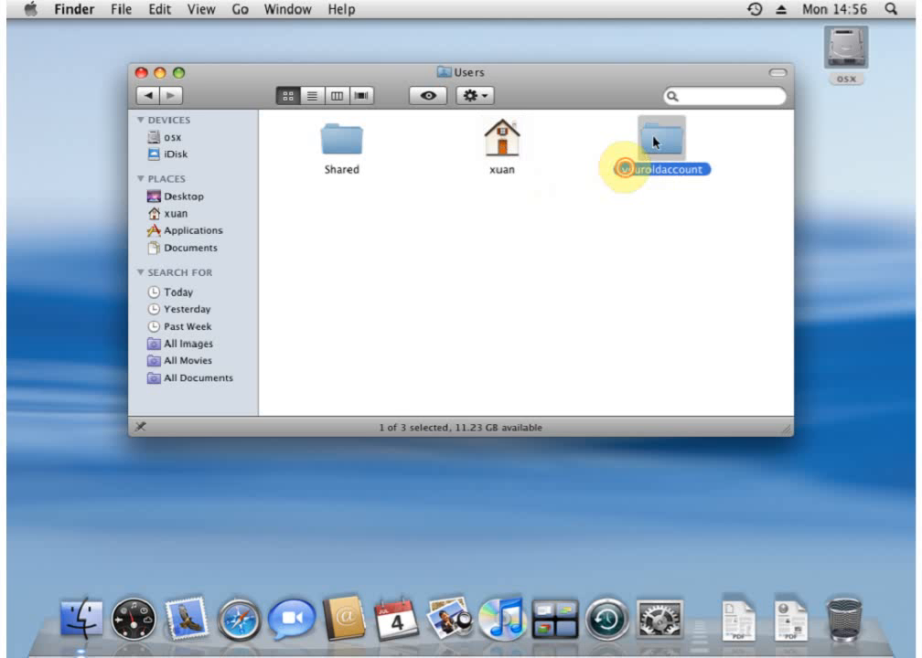
double_click(661, 137)
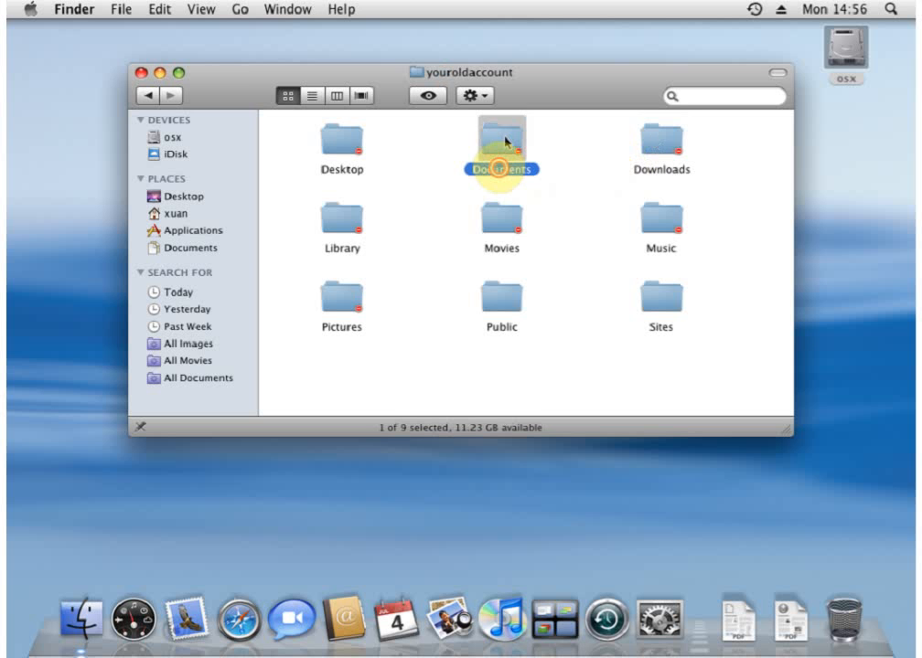
Confirm Documents won't open for lack of access privileges, then return to Users
double_click(501, 142)
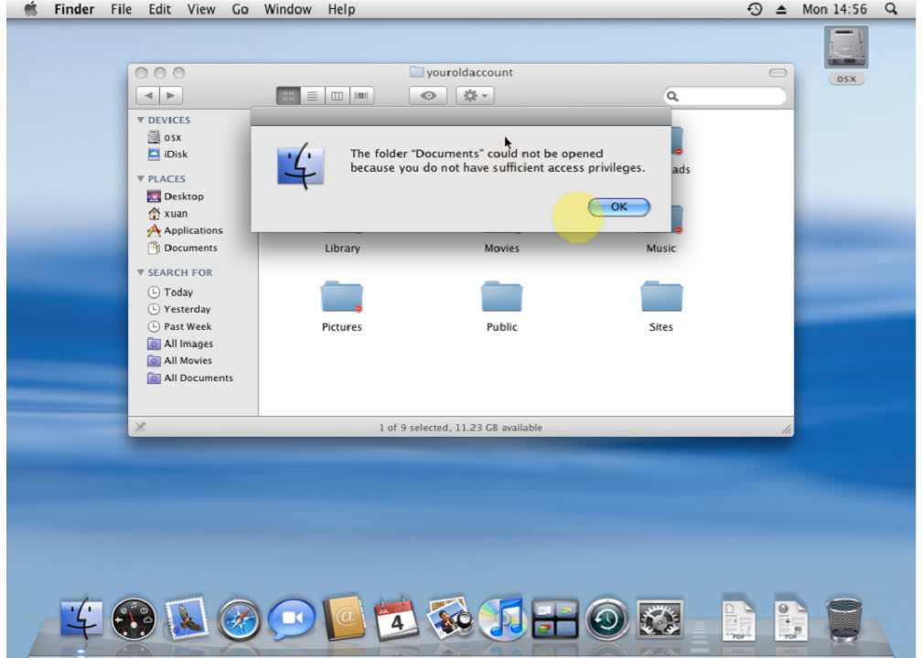
left_click(619, 206)
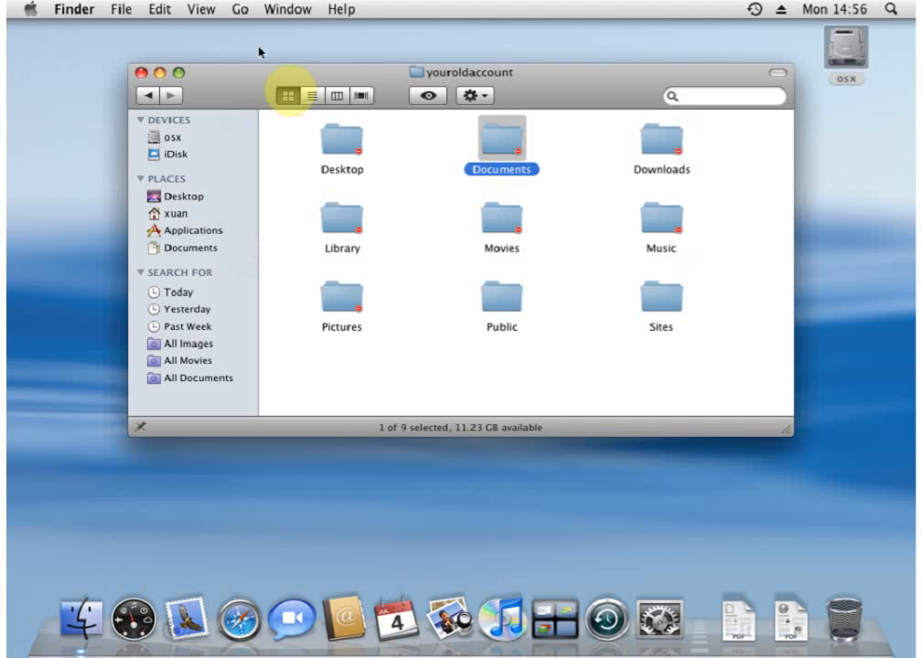
left_click(146, 95)
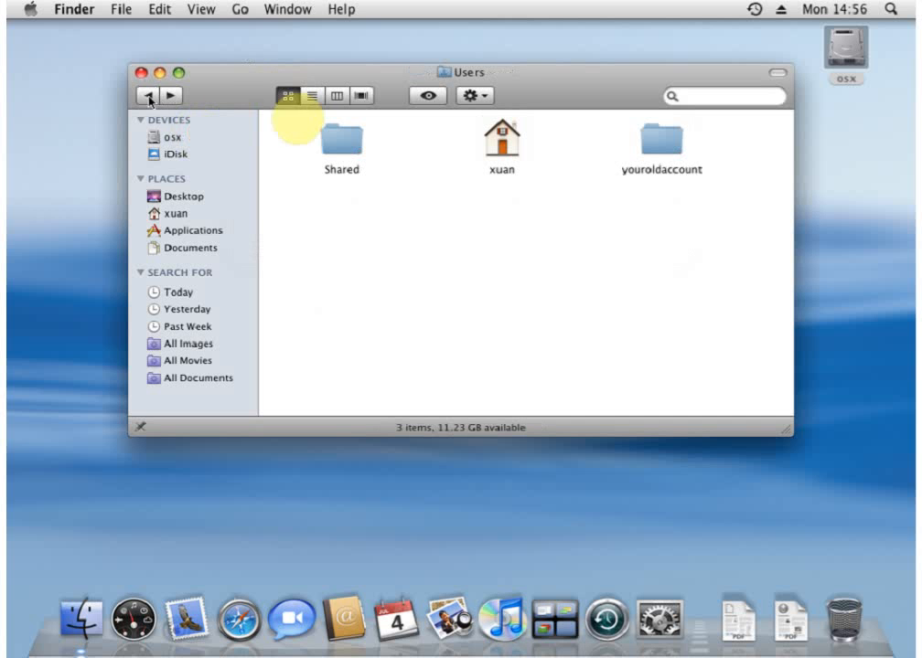
mouse_move(670, 151)
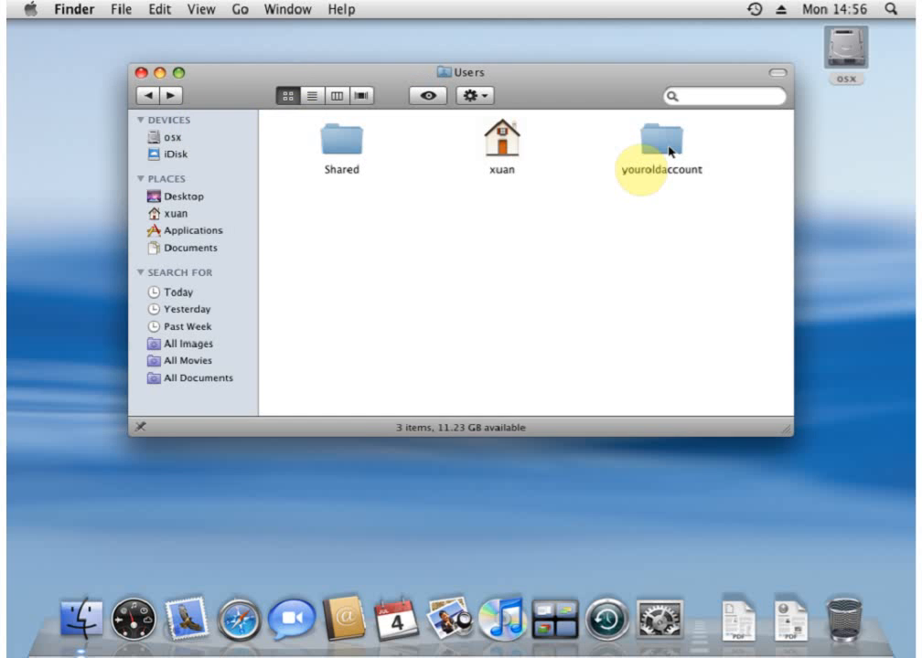
Show the Get Info window for the youroldaccount folder
right_click(660, 141)
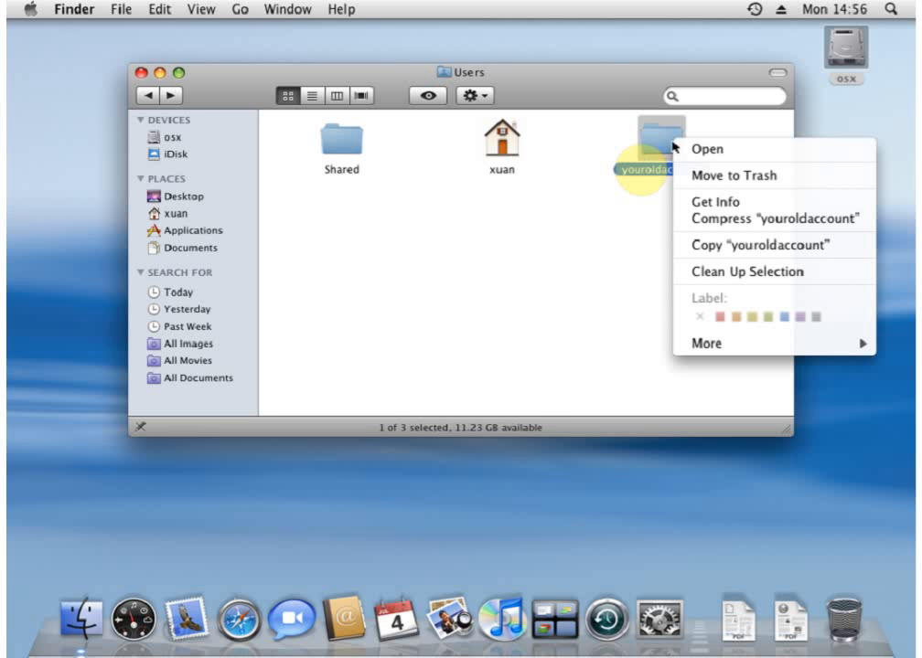
mouse_move(716, 202)
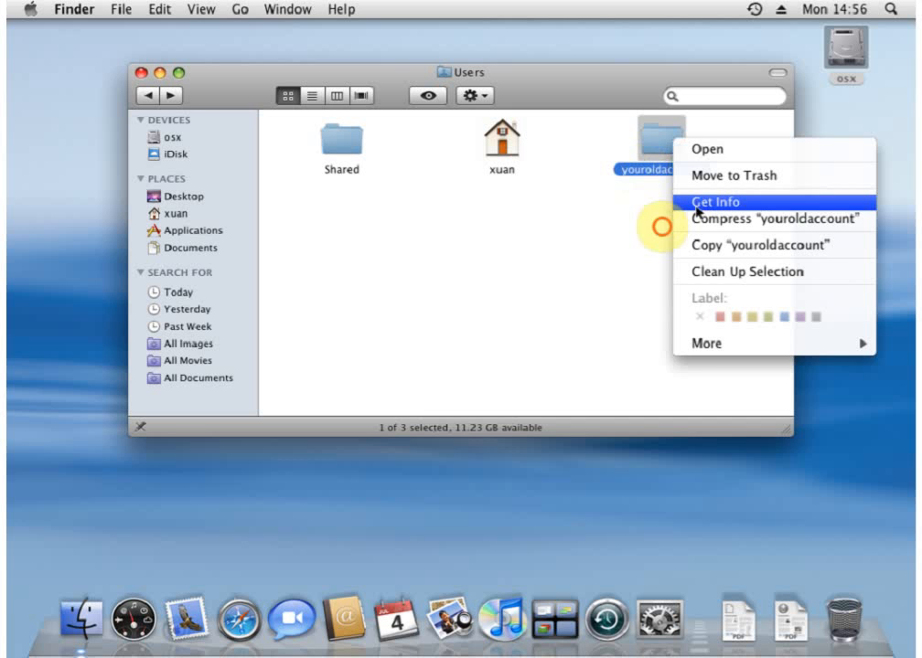
left_click(716, 201)
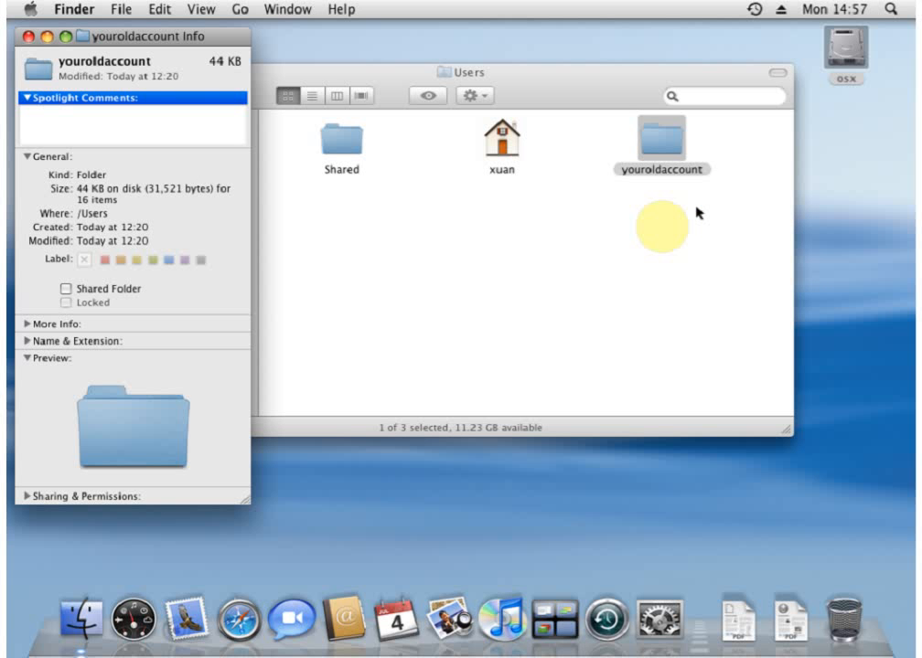
mouse_move(325, 426)
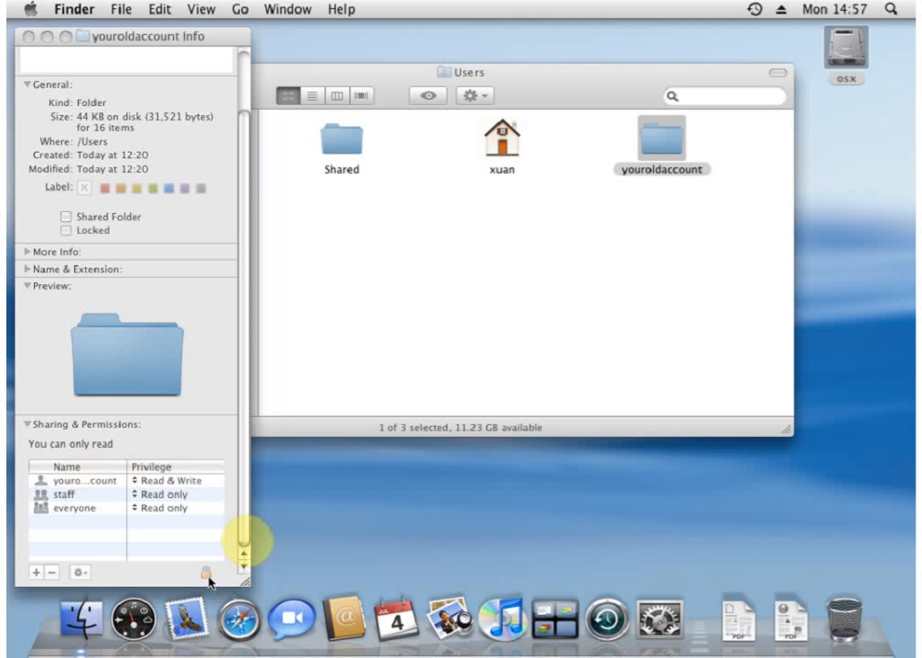
Unlock permissions with the admin password and add xuan to the folder's sharing list
left_click(208, 573)
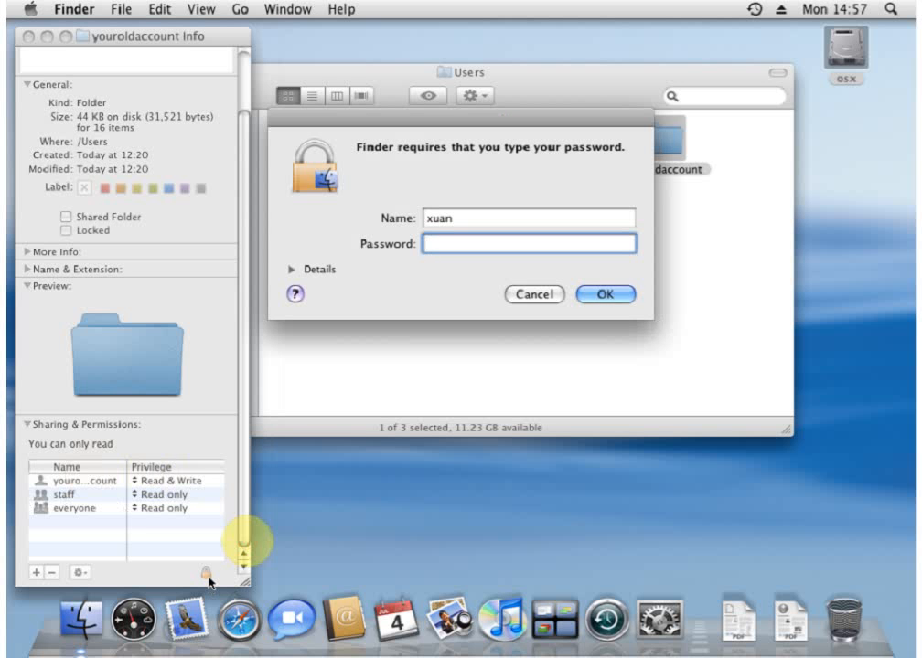
type("••••")
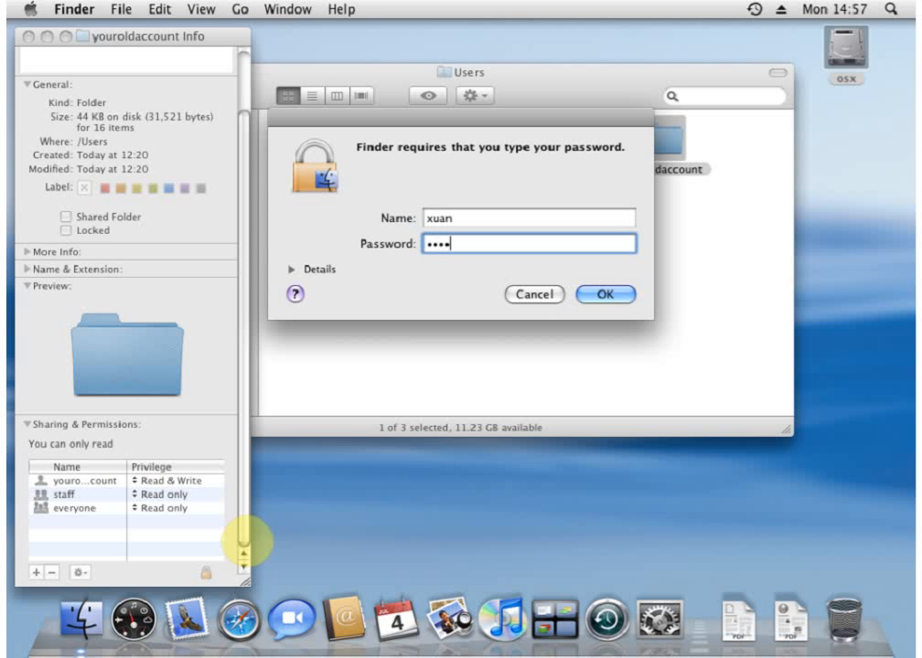
left_click(604, 294)
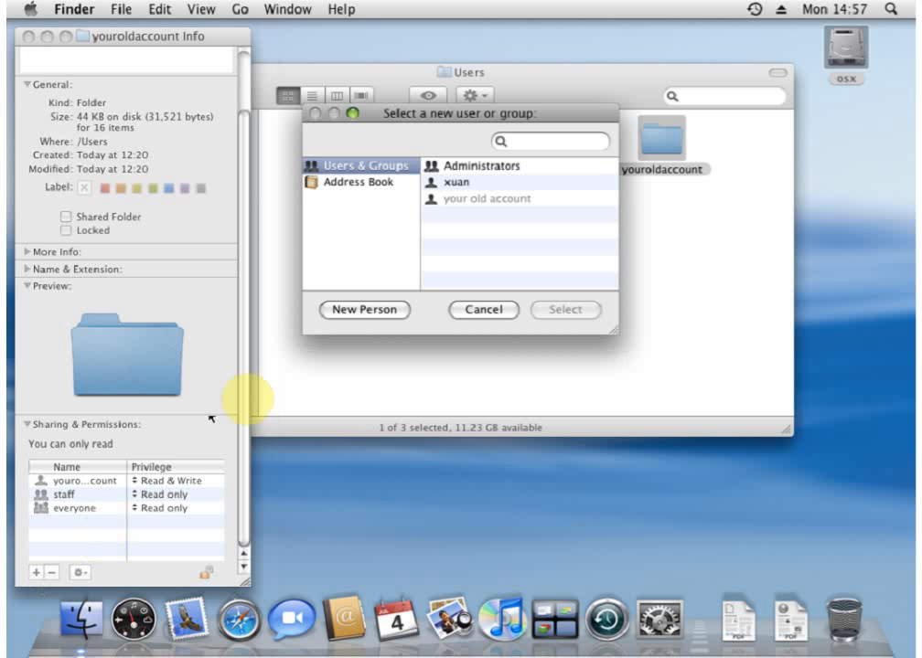
left_click(455, 182)
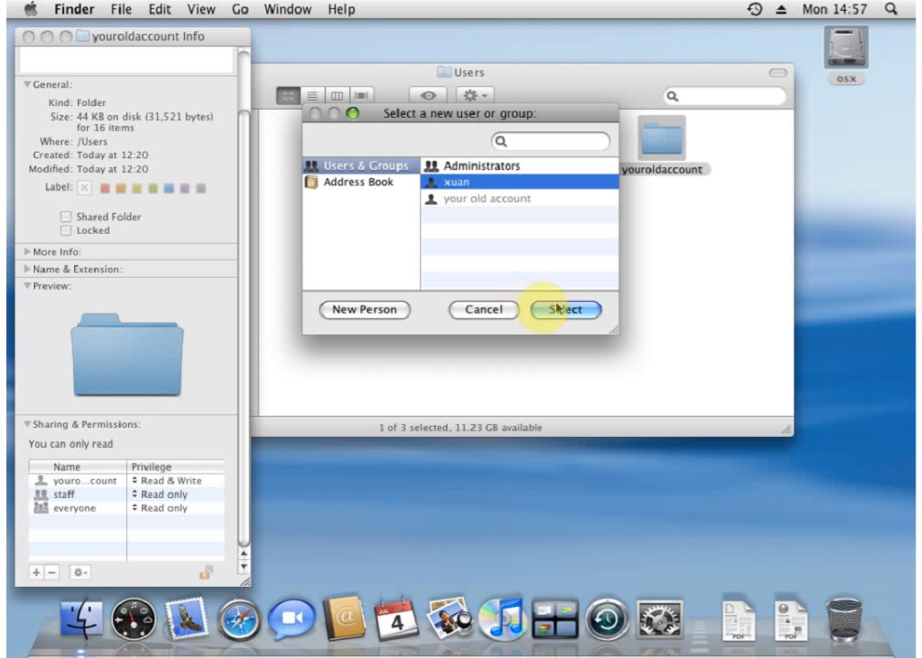
left_click(565, 309)
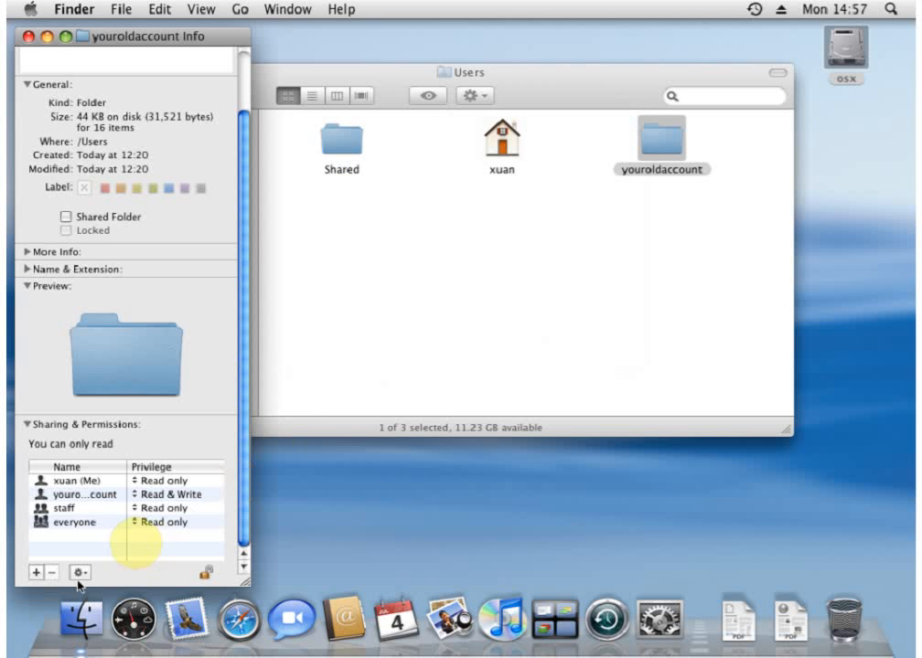
Apply youroldaccount's owner, group and permissions to all enclosed items and confirm
left_click(80, 573)
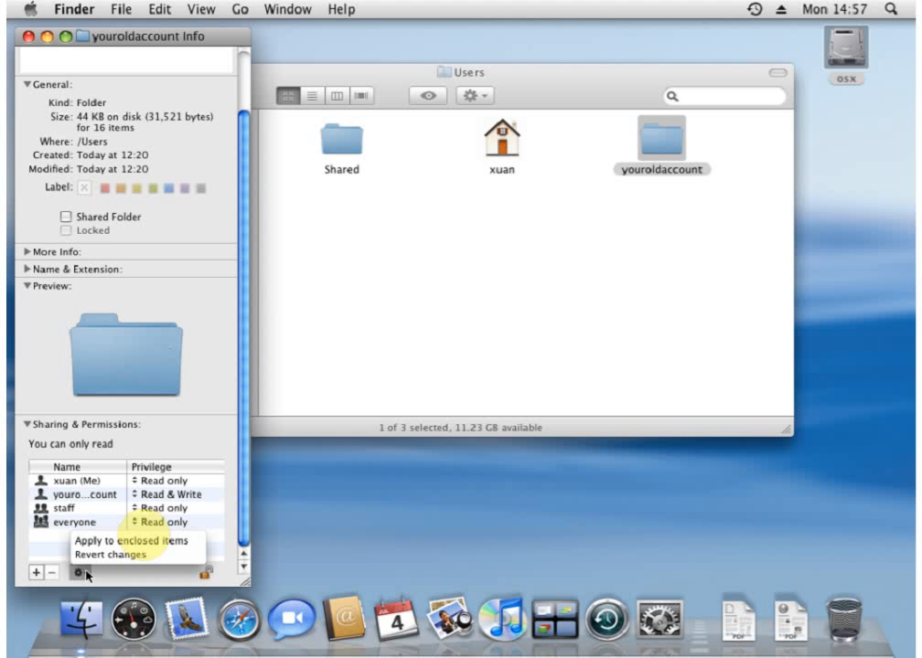
mouse_move(137, 540)
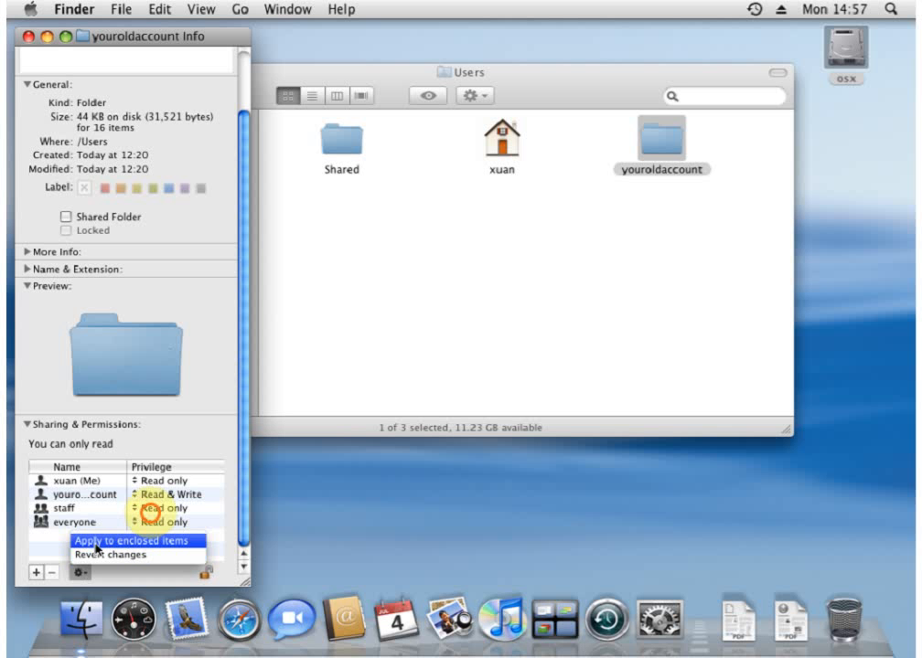
left_click(134, 540)
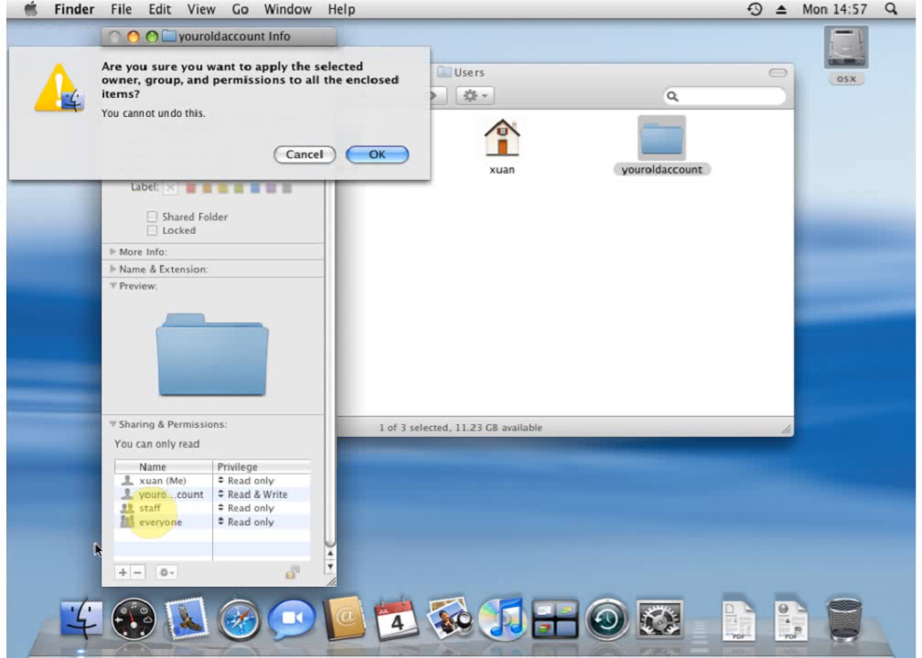
left_click(376, 154)
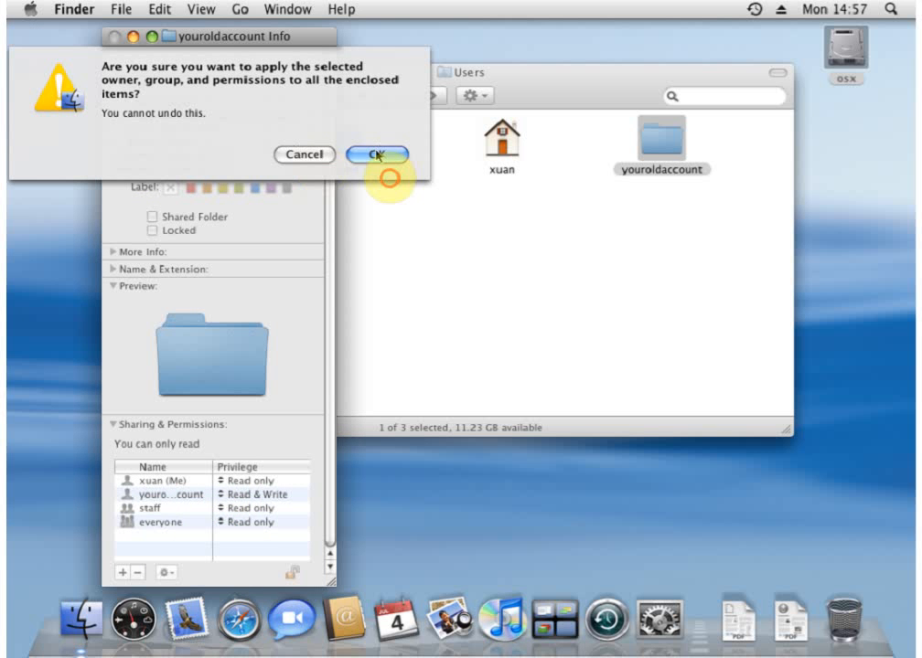
left_click(377, 154)
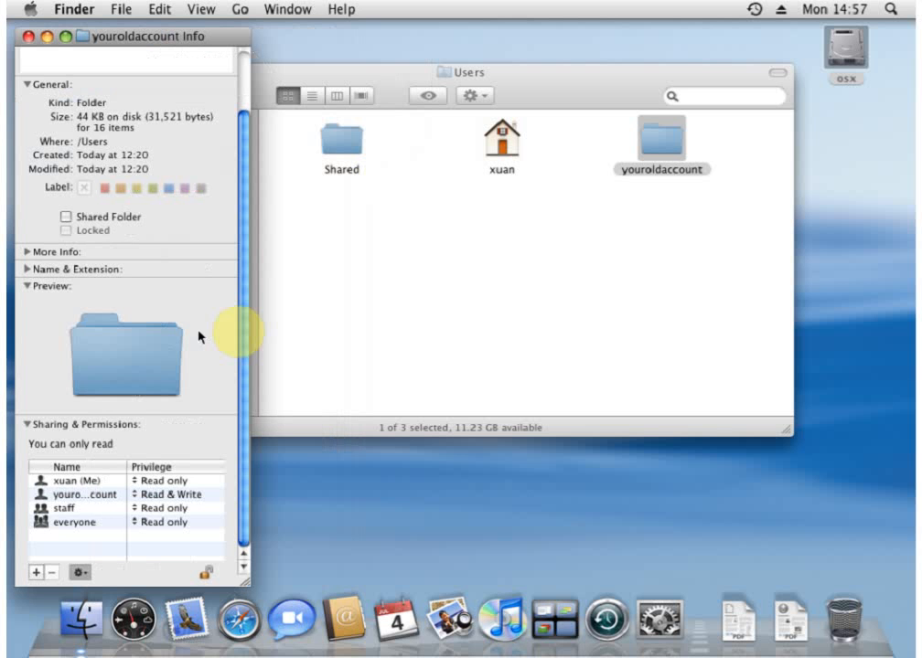
mouse_move(164, 476)
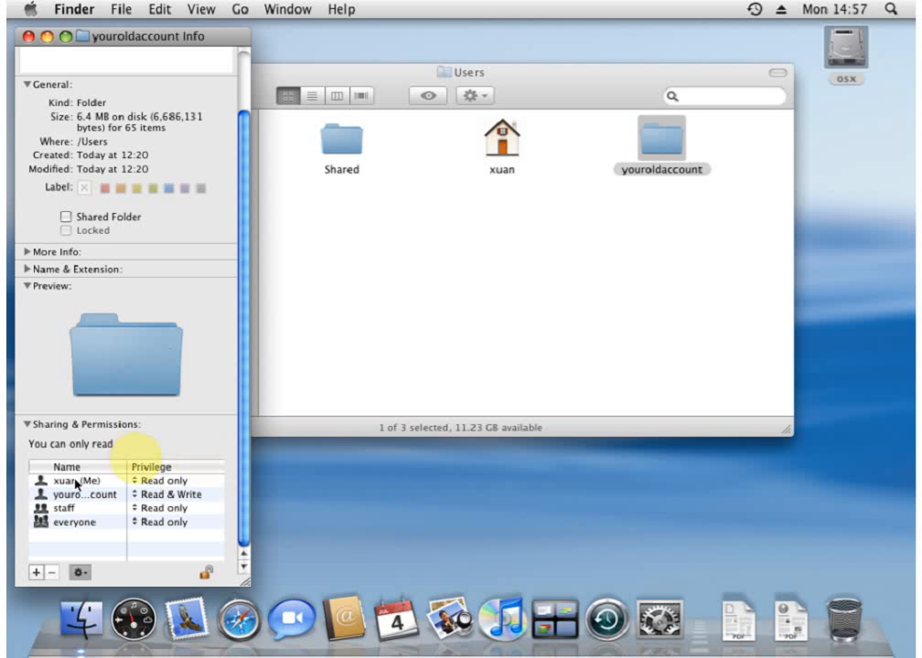
mouse_move(206, 462)
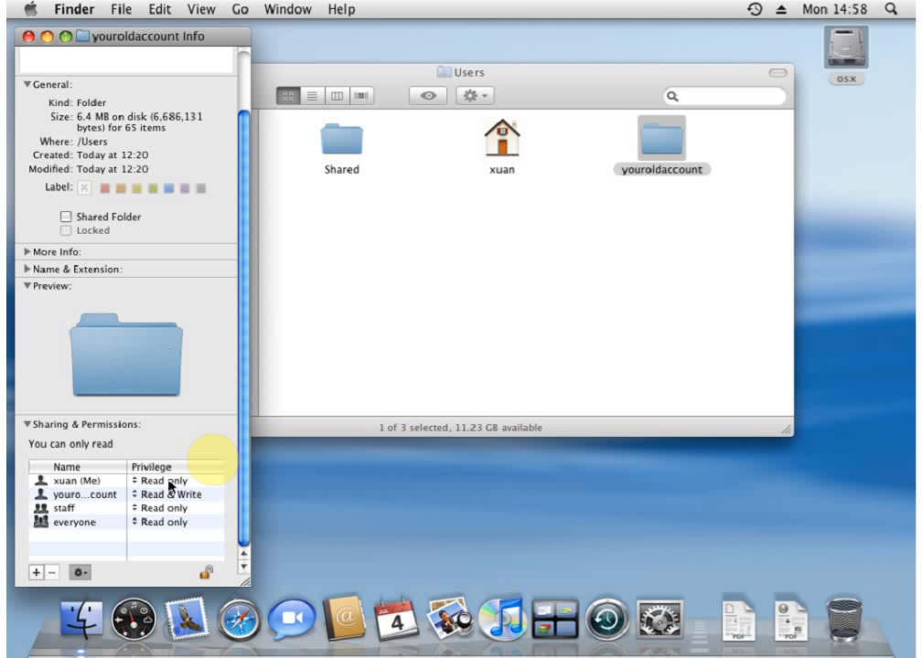
Change xuan (Me)'s privilege on youroldaccount from Read only to Read & Write
left_click(169, 494)
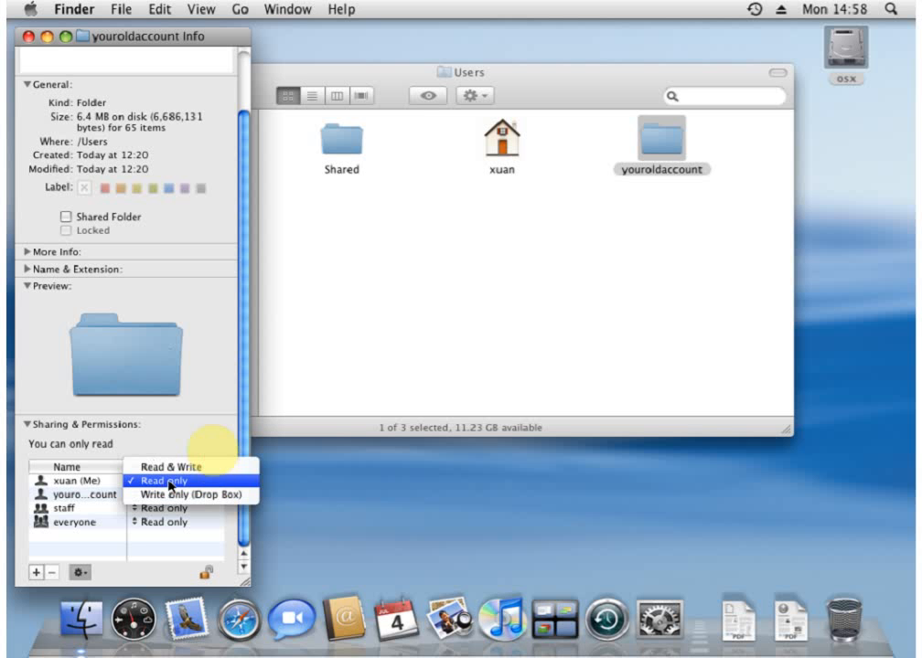
left_click(175, 467)
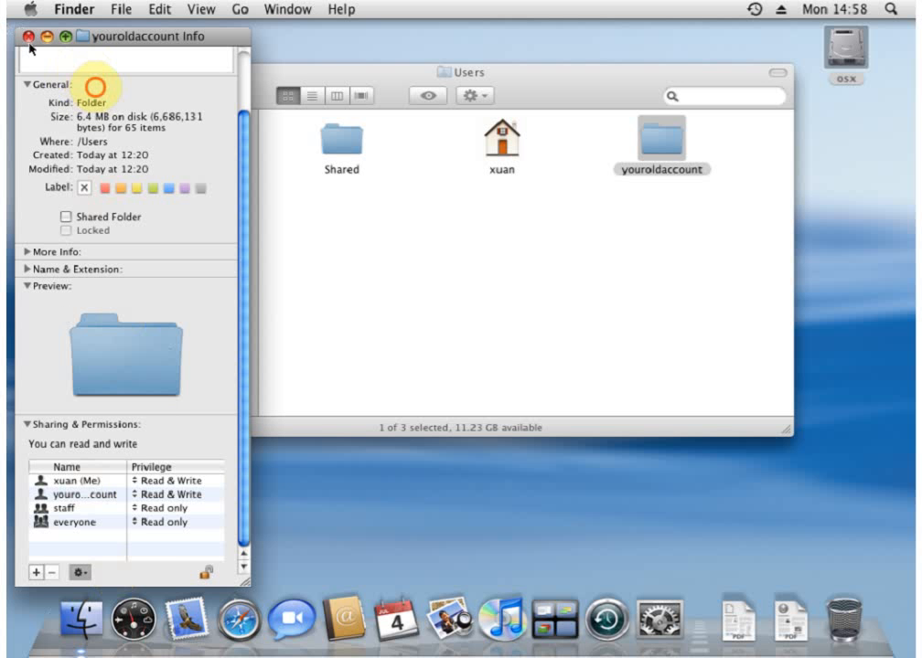
Close the Info window and open youroldaccount's Documents folder, now showing About Stacks.pdf
left_click(30, 36)
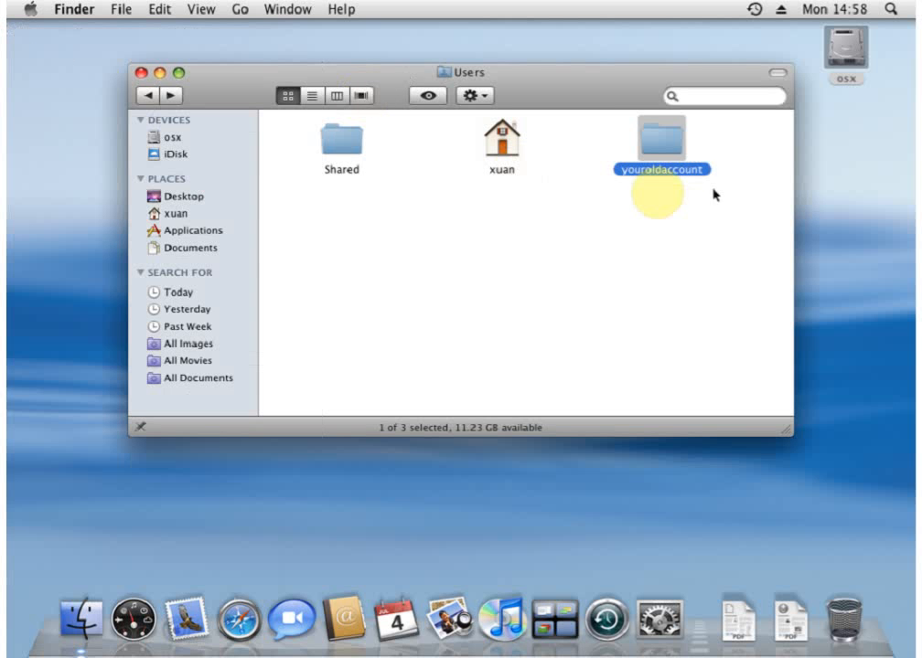
double_click(660, 141)
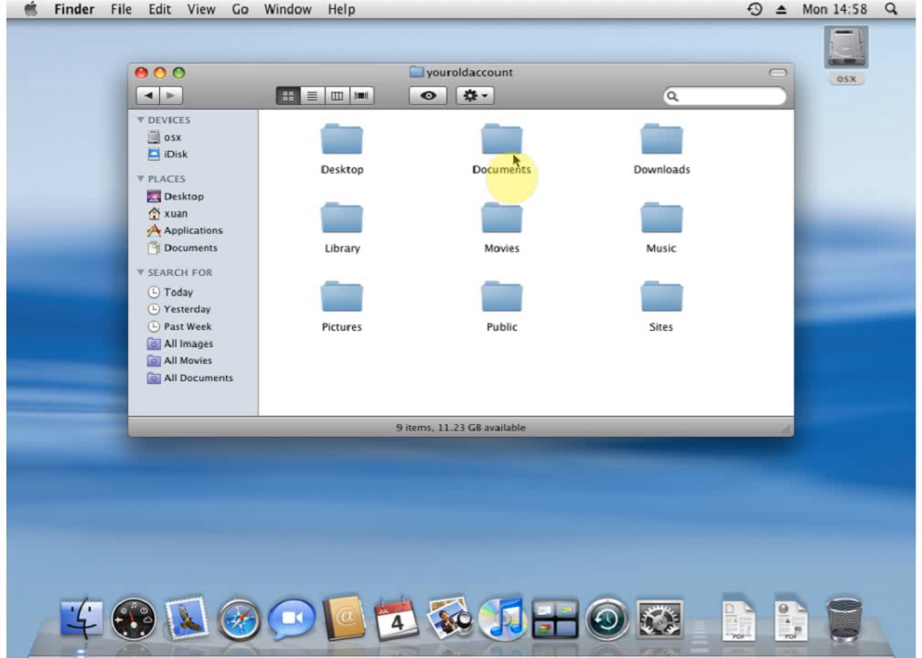
mouse_move(512, 151)
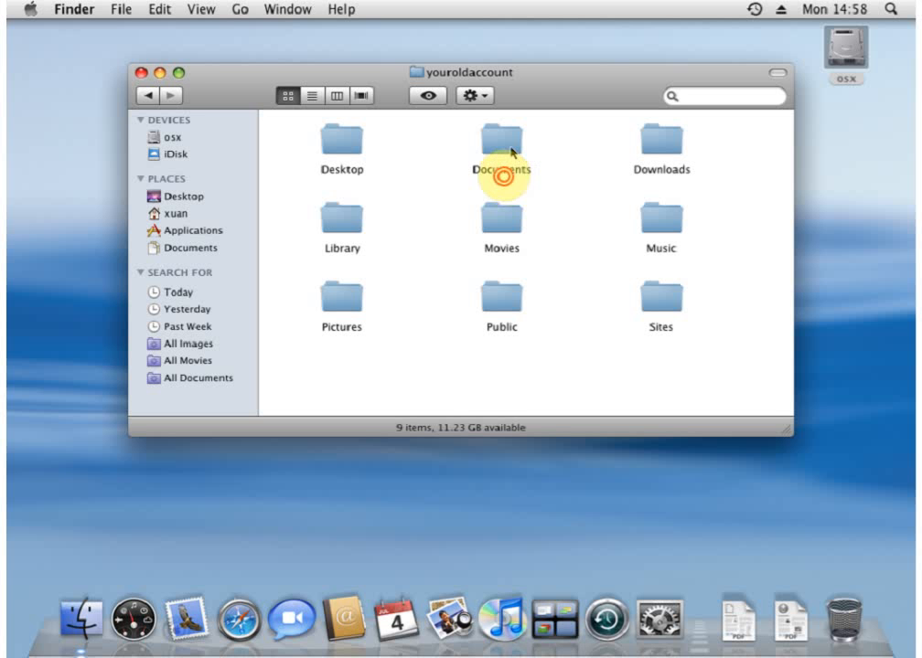
double_click(501, 139)
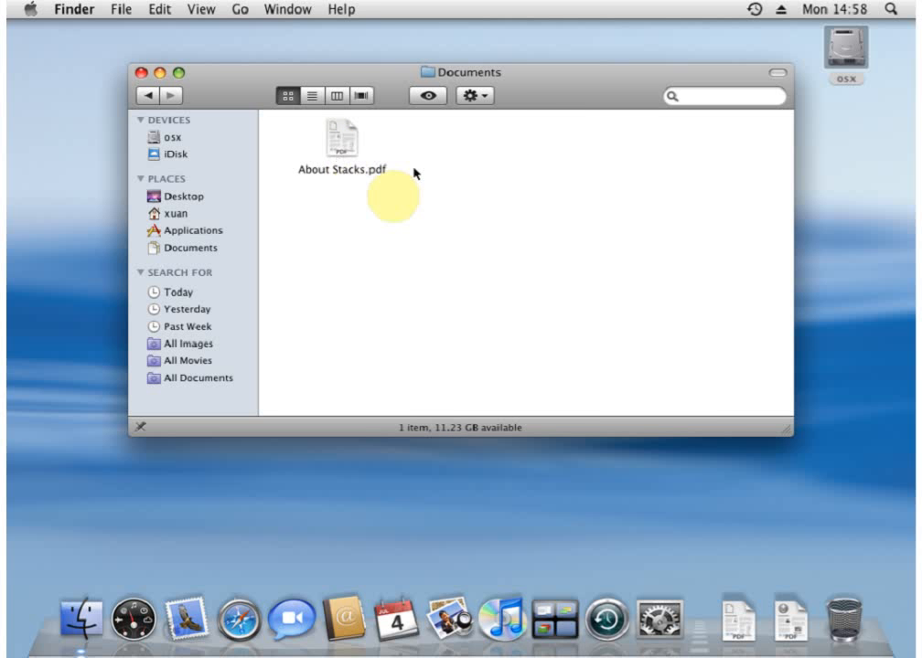
mouse_move(382, 176)
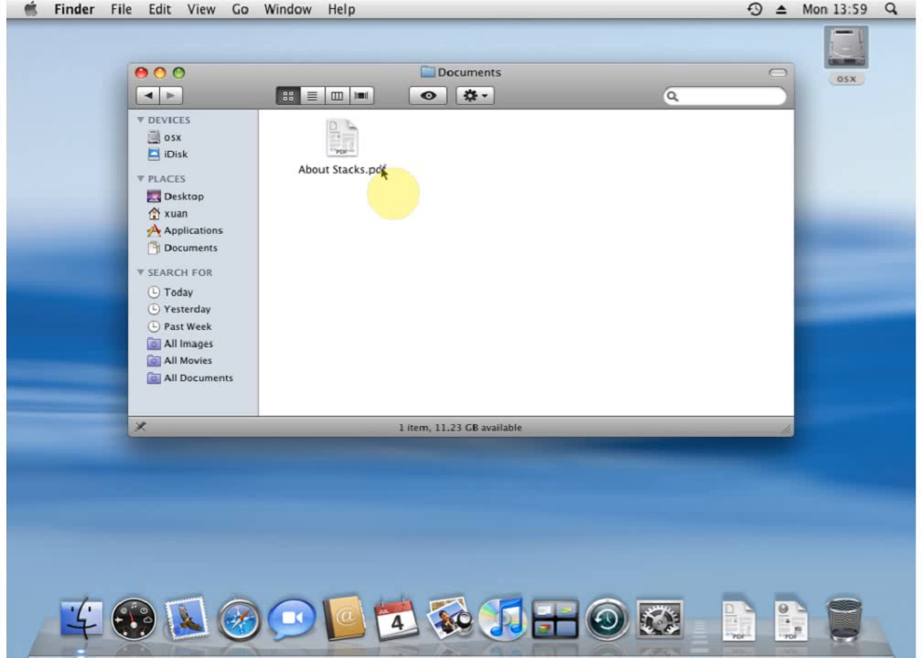
mouse_move(466, 172)
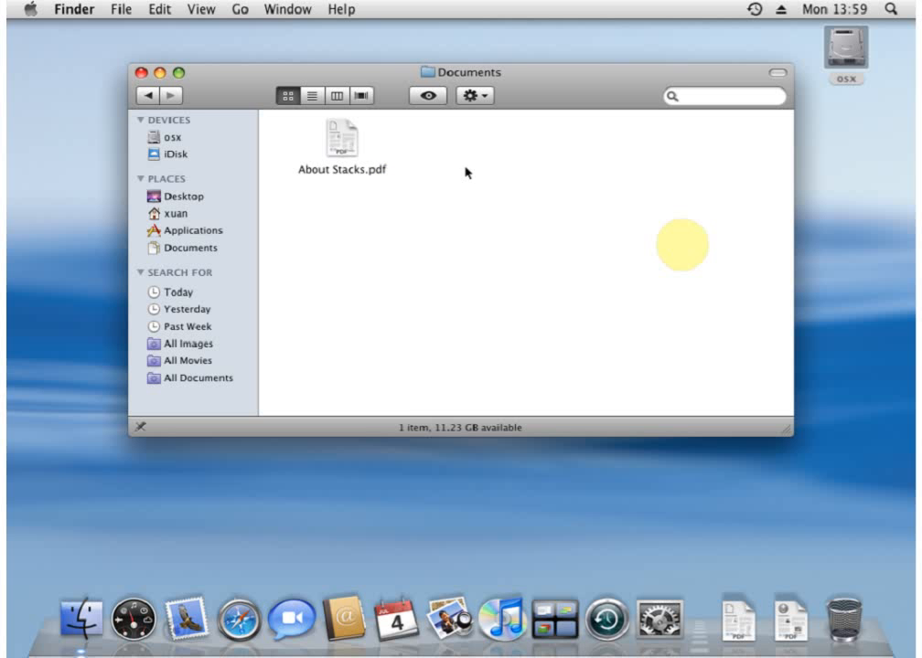